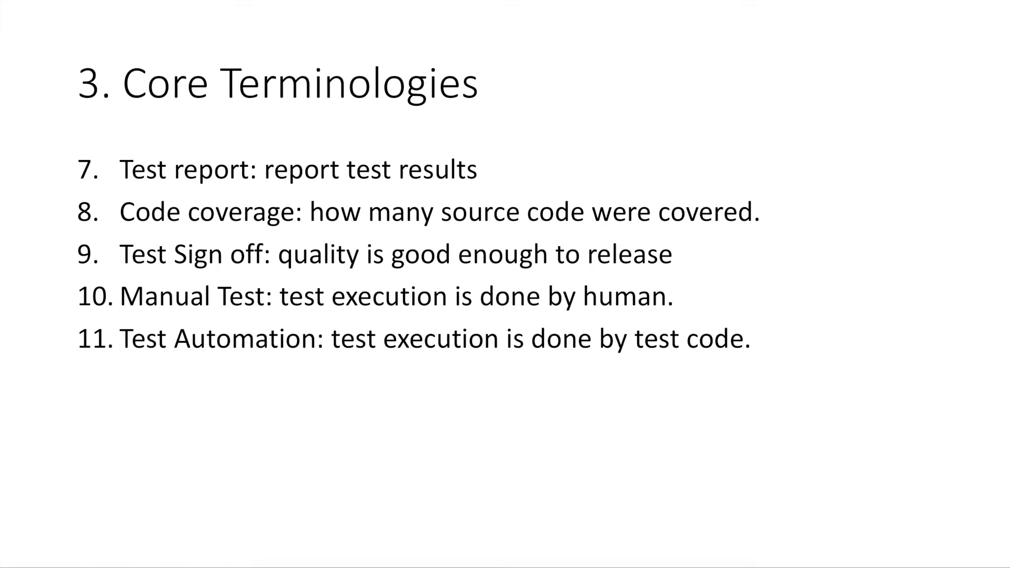
mouse_move(924, 347)
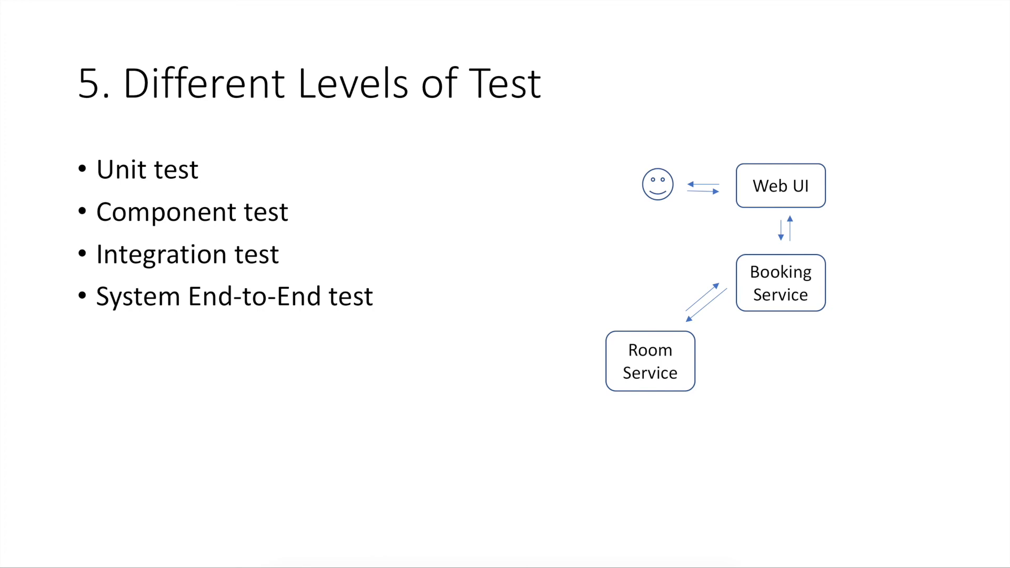
Advance to the 'Thank you!' slide and insert 'share,' so the bullet reads 'Subscribe, share, like, and comment.'
key(Right)
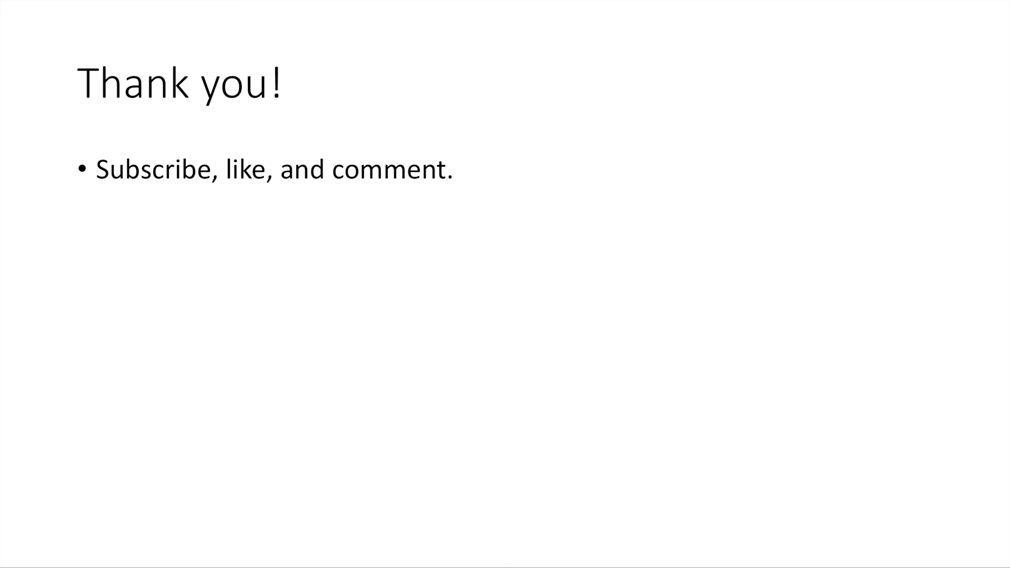
text(share,)
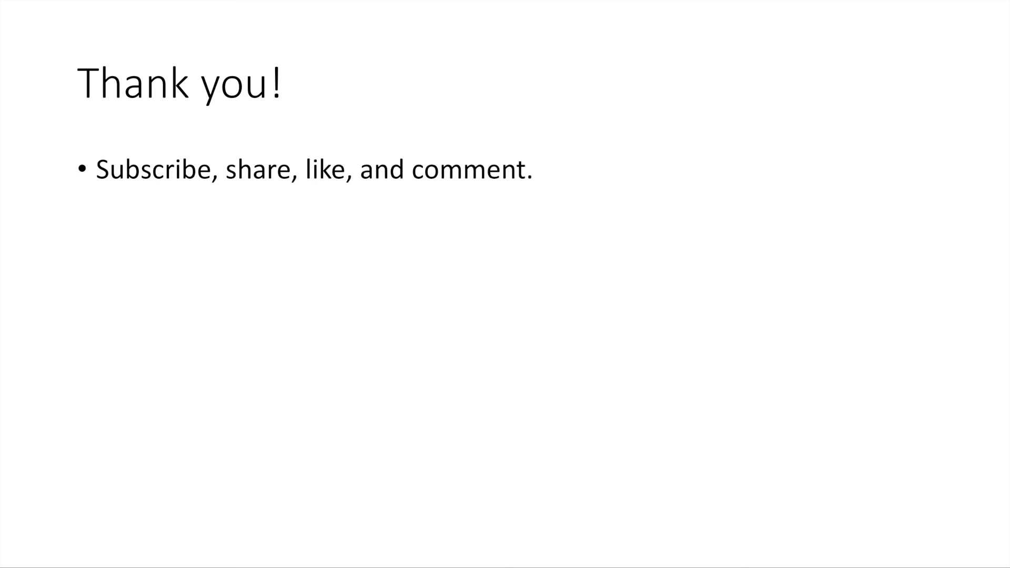